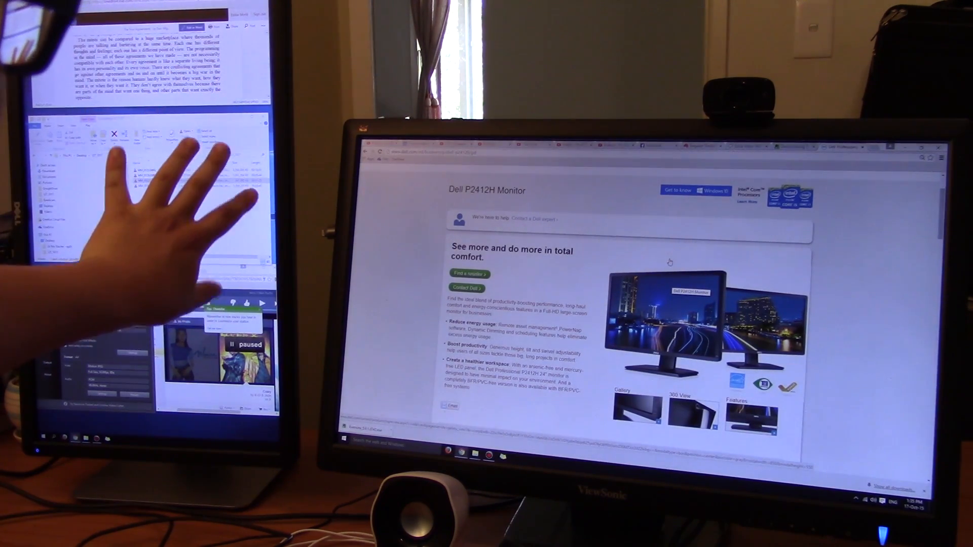
pyautogui.moveTo(155, 217)
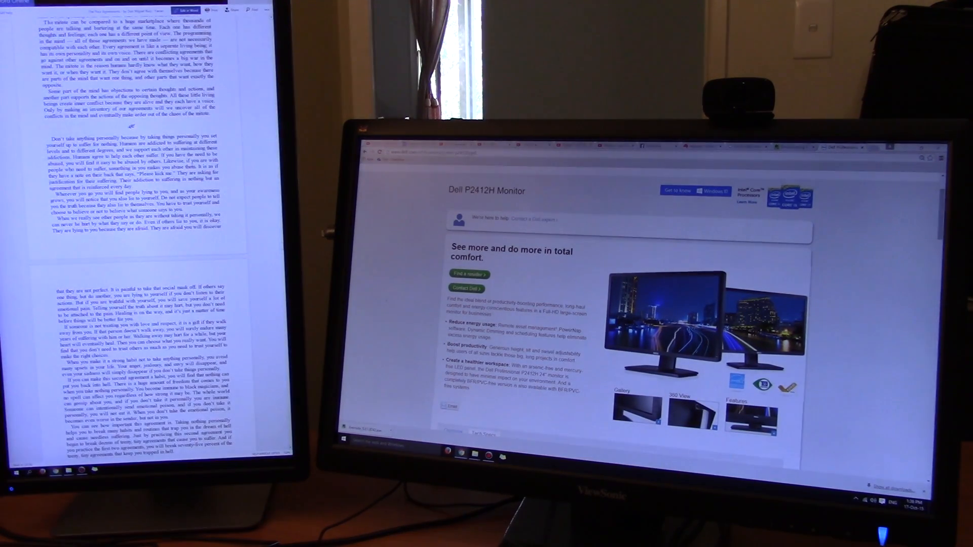
pyautogui.scroll(-3)
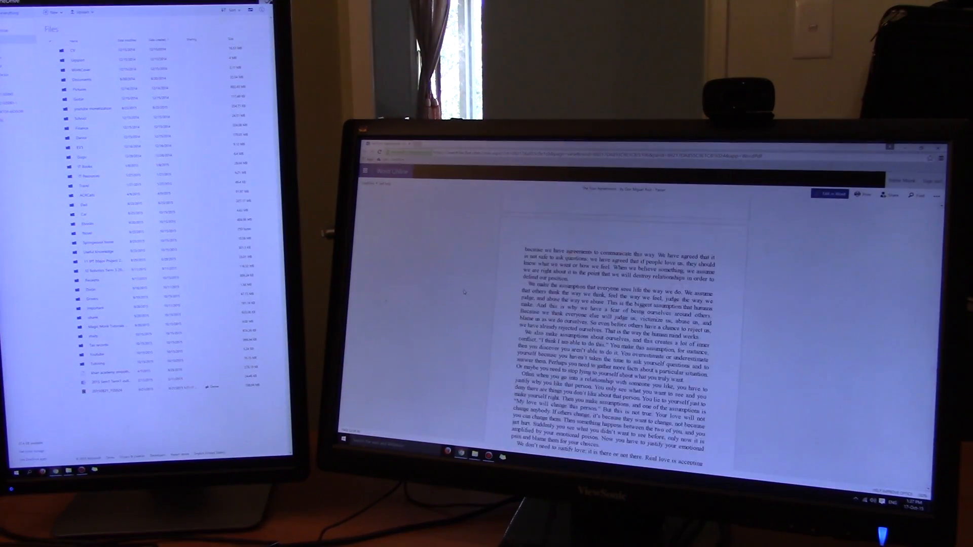
pyautogui.scroll(-3)
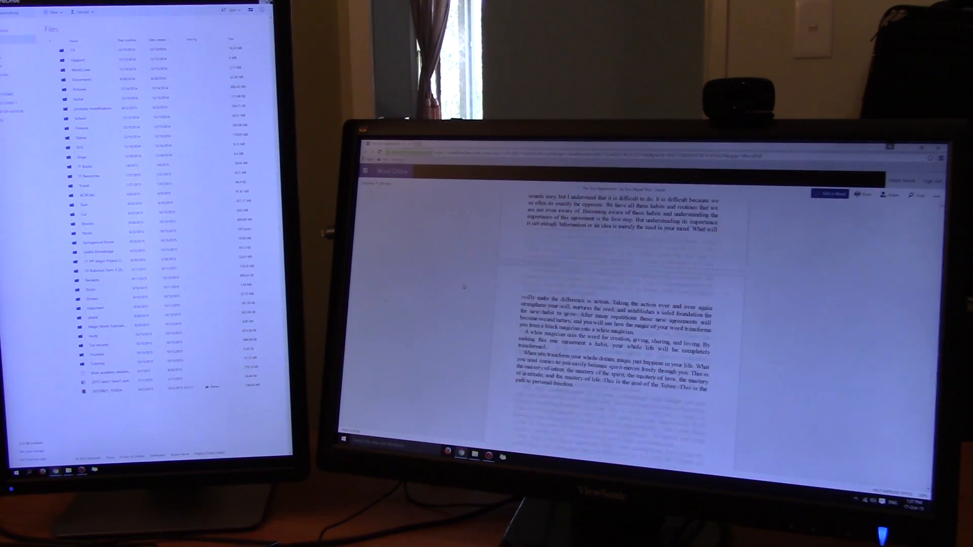
pyautogui.scroll(-3)
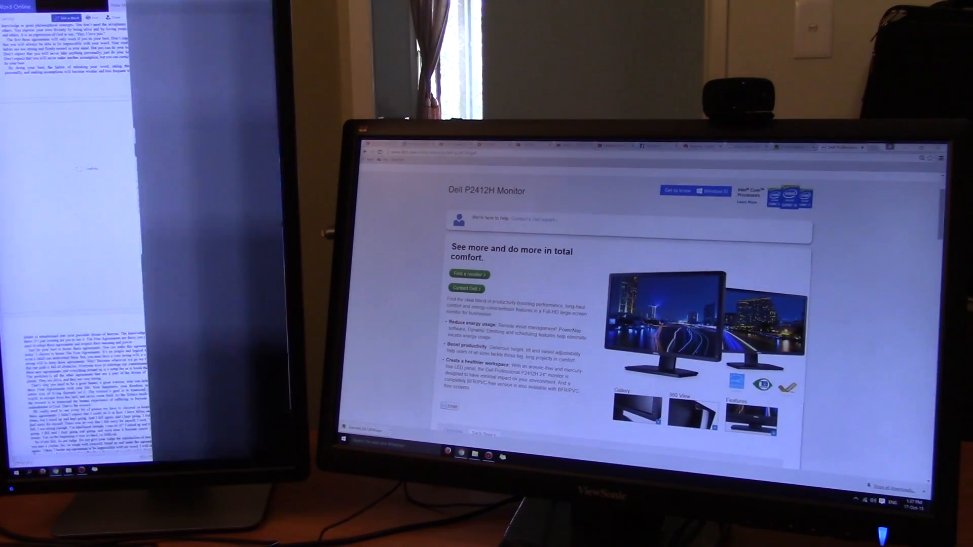
pyautogui.scroll(-3)
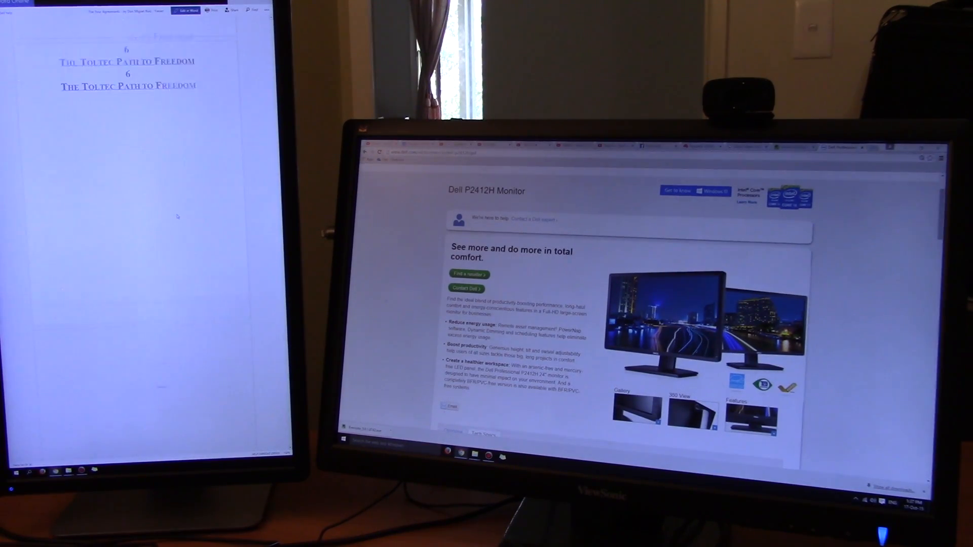
pyautogui.scroll(-3)
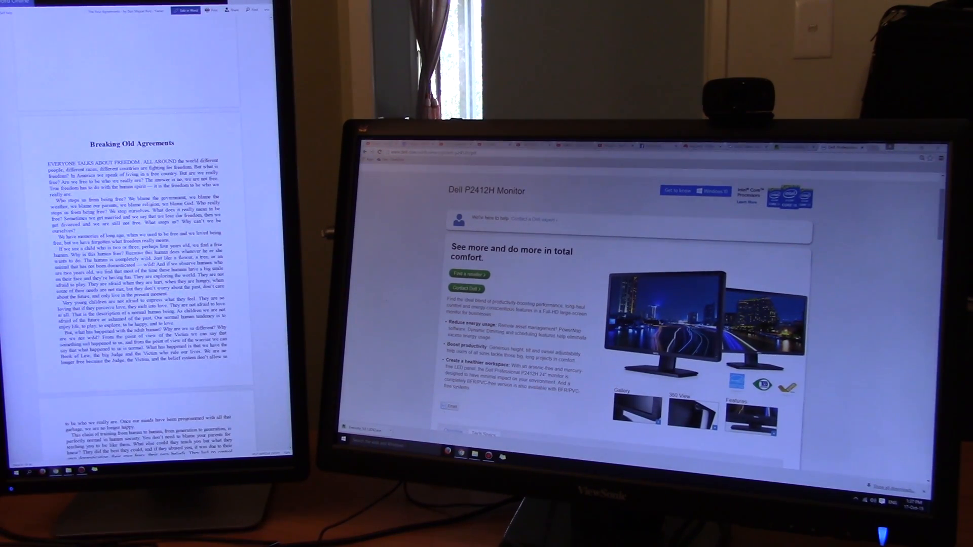
pyautogui.scroll(3)
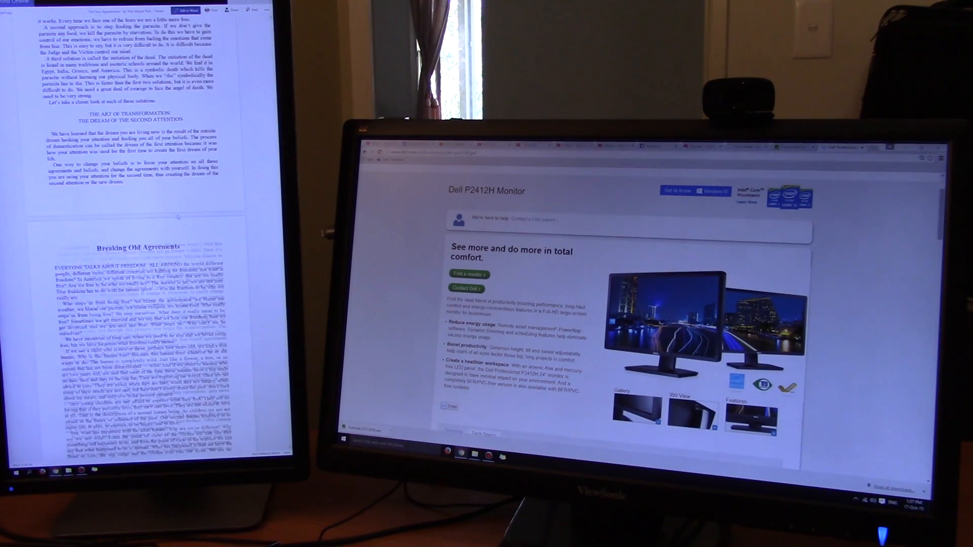
pyautogui.scroll(-3)
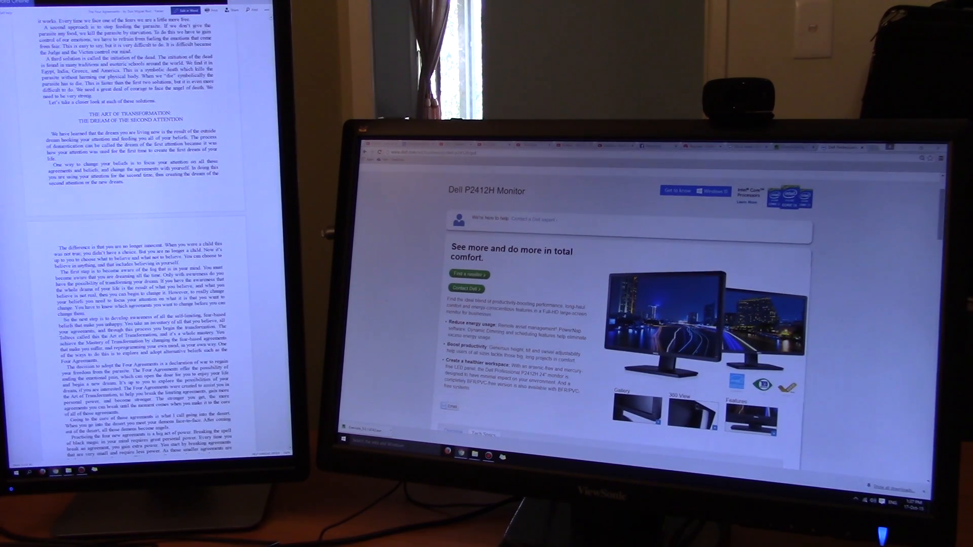